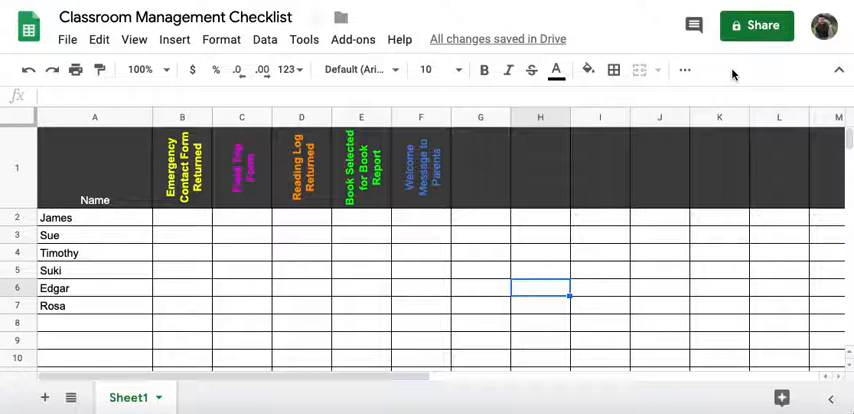
- Rotate the Emergency Contact Form Returned header text to read upward
{"action": "left_click", "coordinate": [94, 216]}
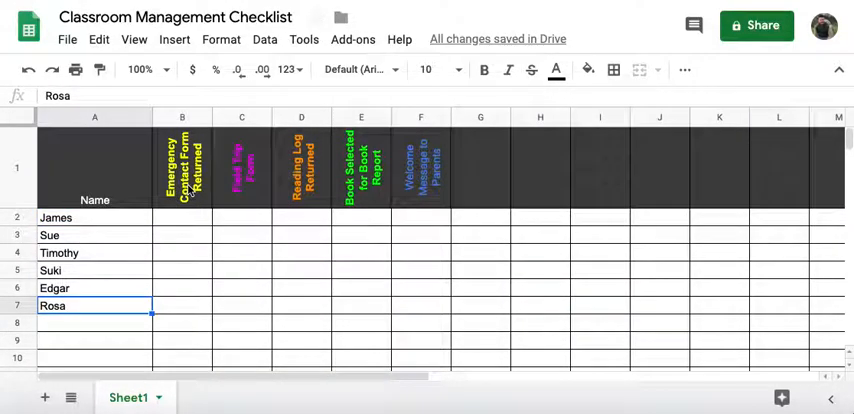
{"action": "left_click", "coordinate": [180, 168]}
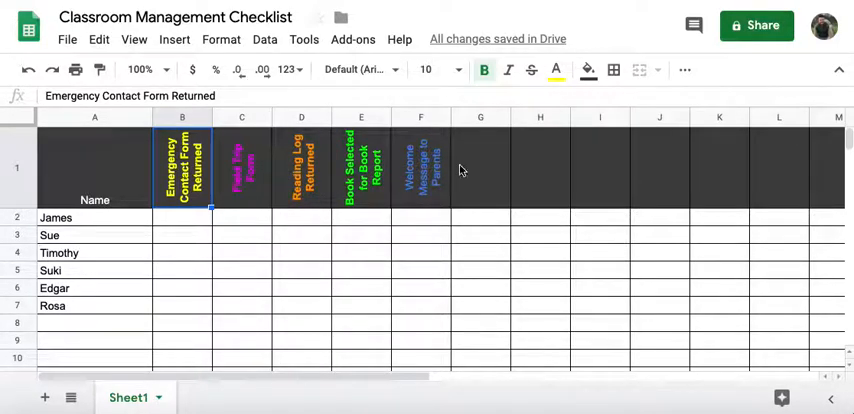
{"action": "mouse_move", "coordinate": [298, 288]}
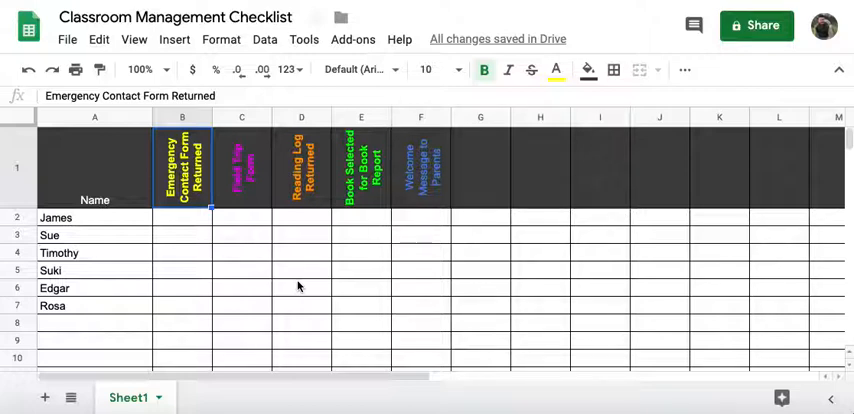
{"action": "mouse_move", "coordinate": [200, 232]}
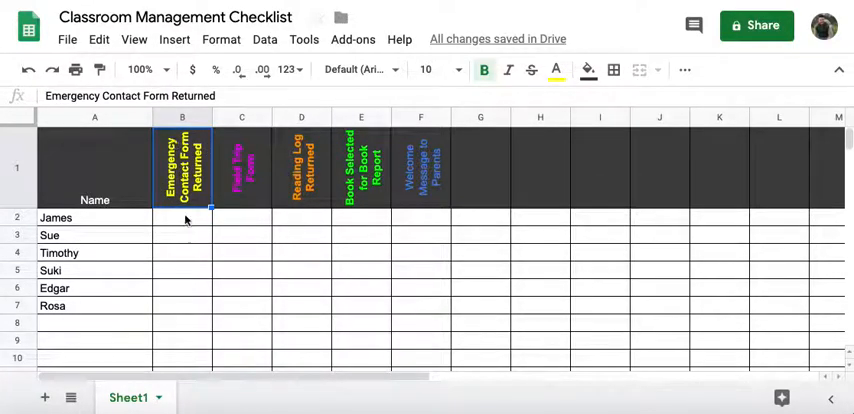
{"action": "scroll", "scroll_direction": "right", "scroll_amount": 3}
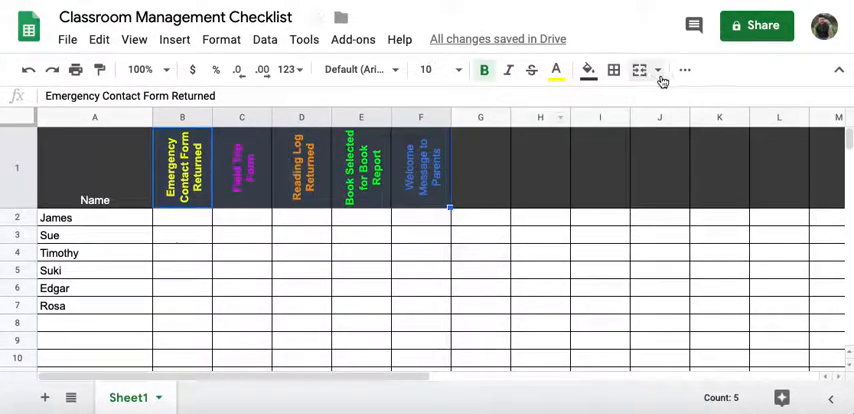
{"action": "left_click", "coordinate": [684, 70]}
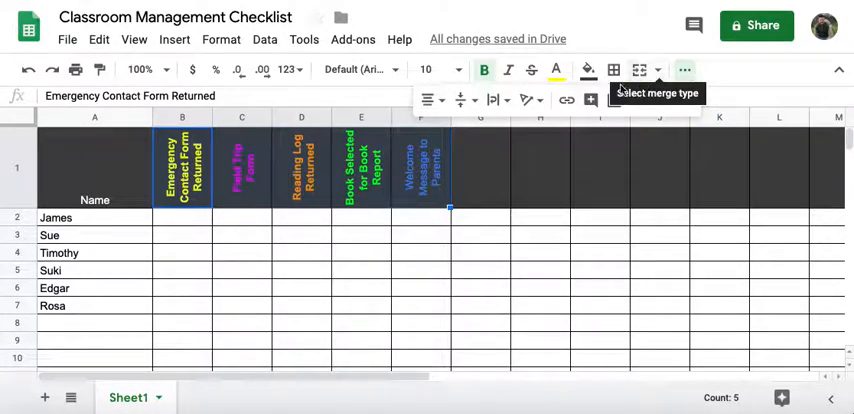
{"action": "mouse_move", "coordinate": [532, 100]}
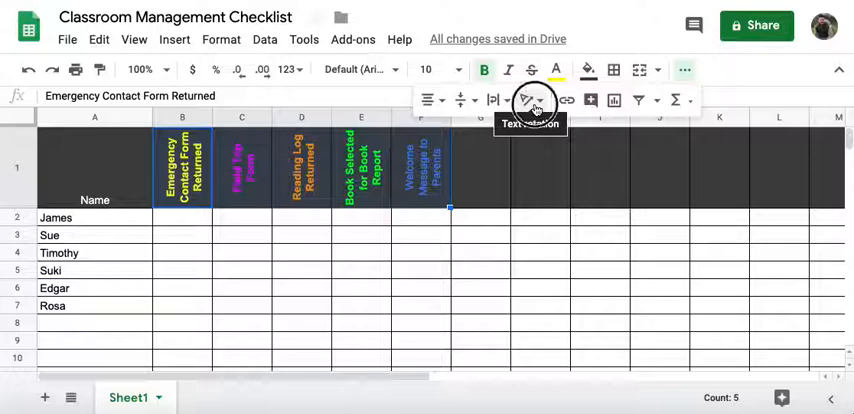
{"action": "left_click", "coordinate": [532, 100]}
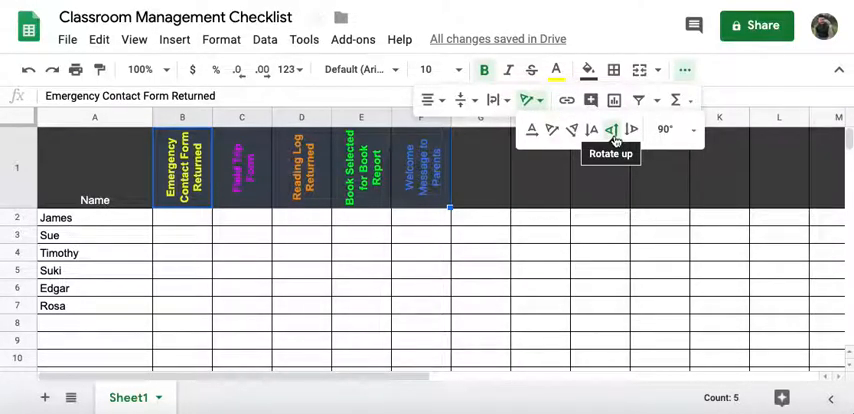
{"action": "left_click", "coordinate": [492, 100]}
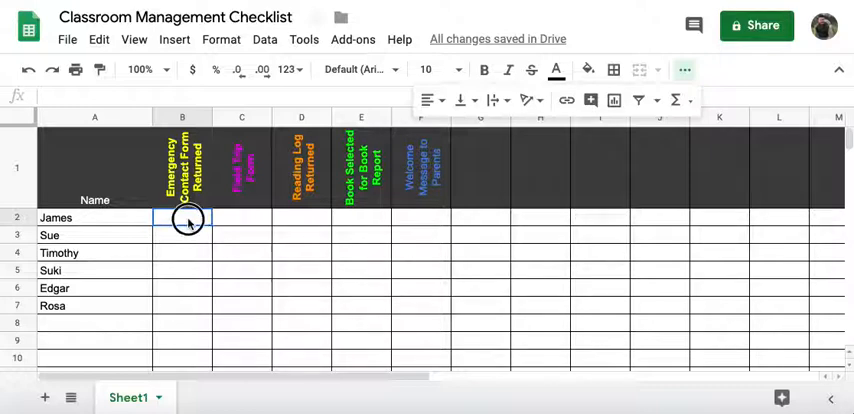
- Fill the B2:F7 task grid with checkboxes and tick James's and another student's completed tasks
{"action": "left_click_drag", "start_coordinate": [184, 216], "coordinate": [390, 312]}
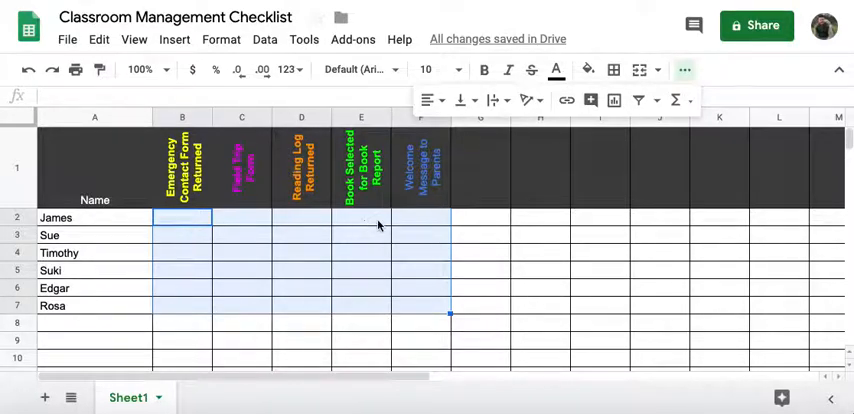
{"action": "left_click", "coordinate": [174, 40]}
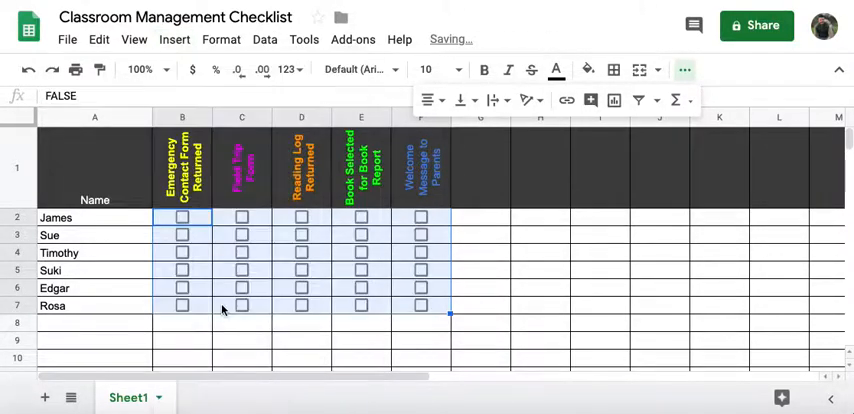
{"action": "left_click", "coordinate": [300, 342]}
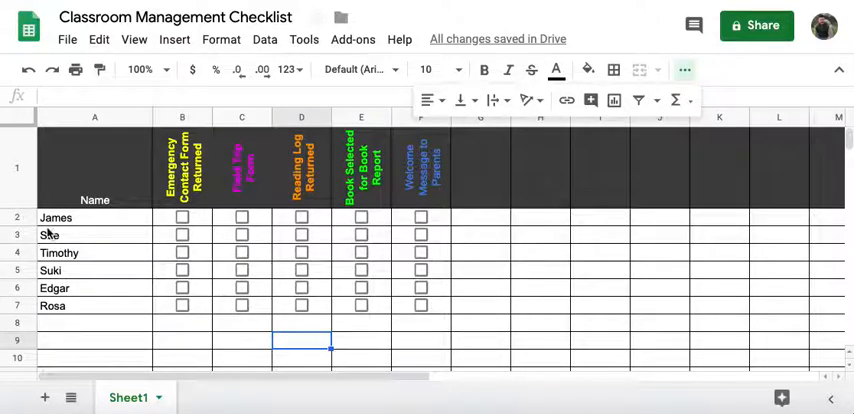
{"action": "left_click", "coordinate": [180, 216]}
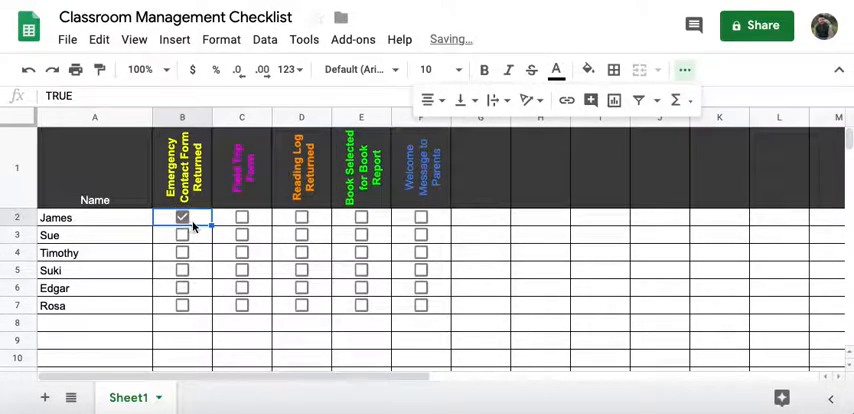
{"action": "left_click", "coordinate": [182, 272]}
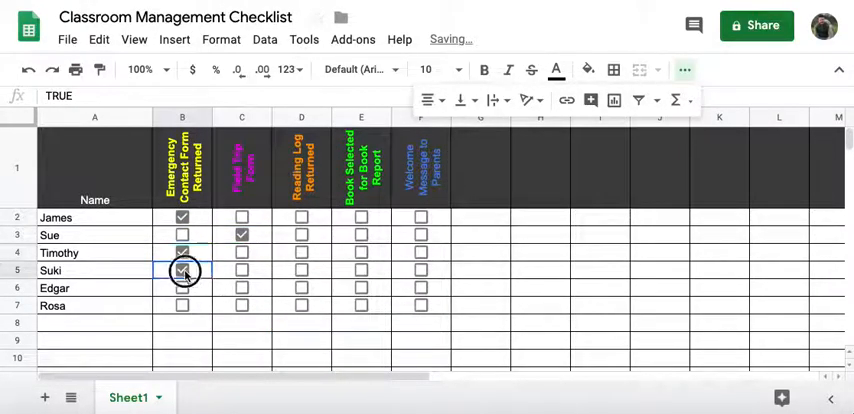